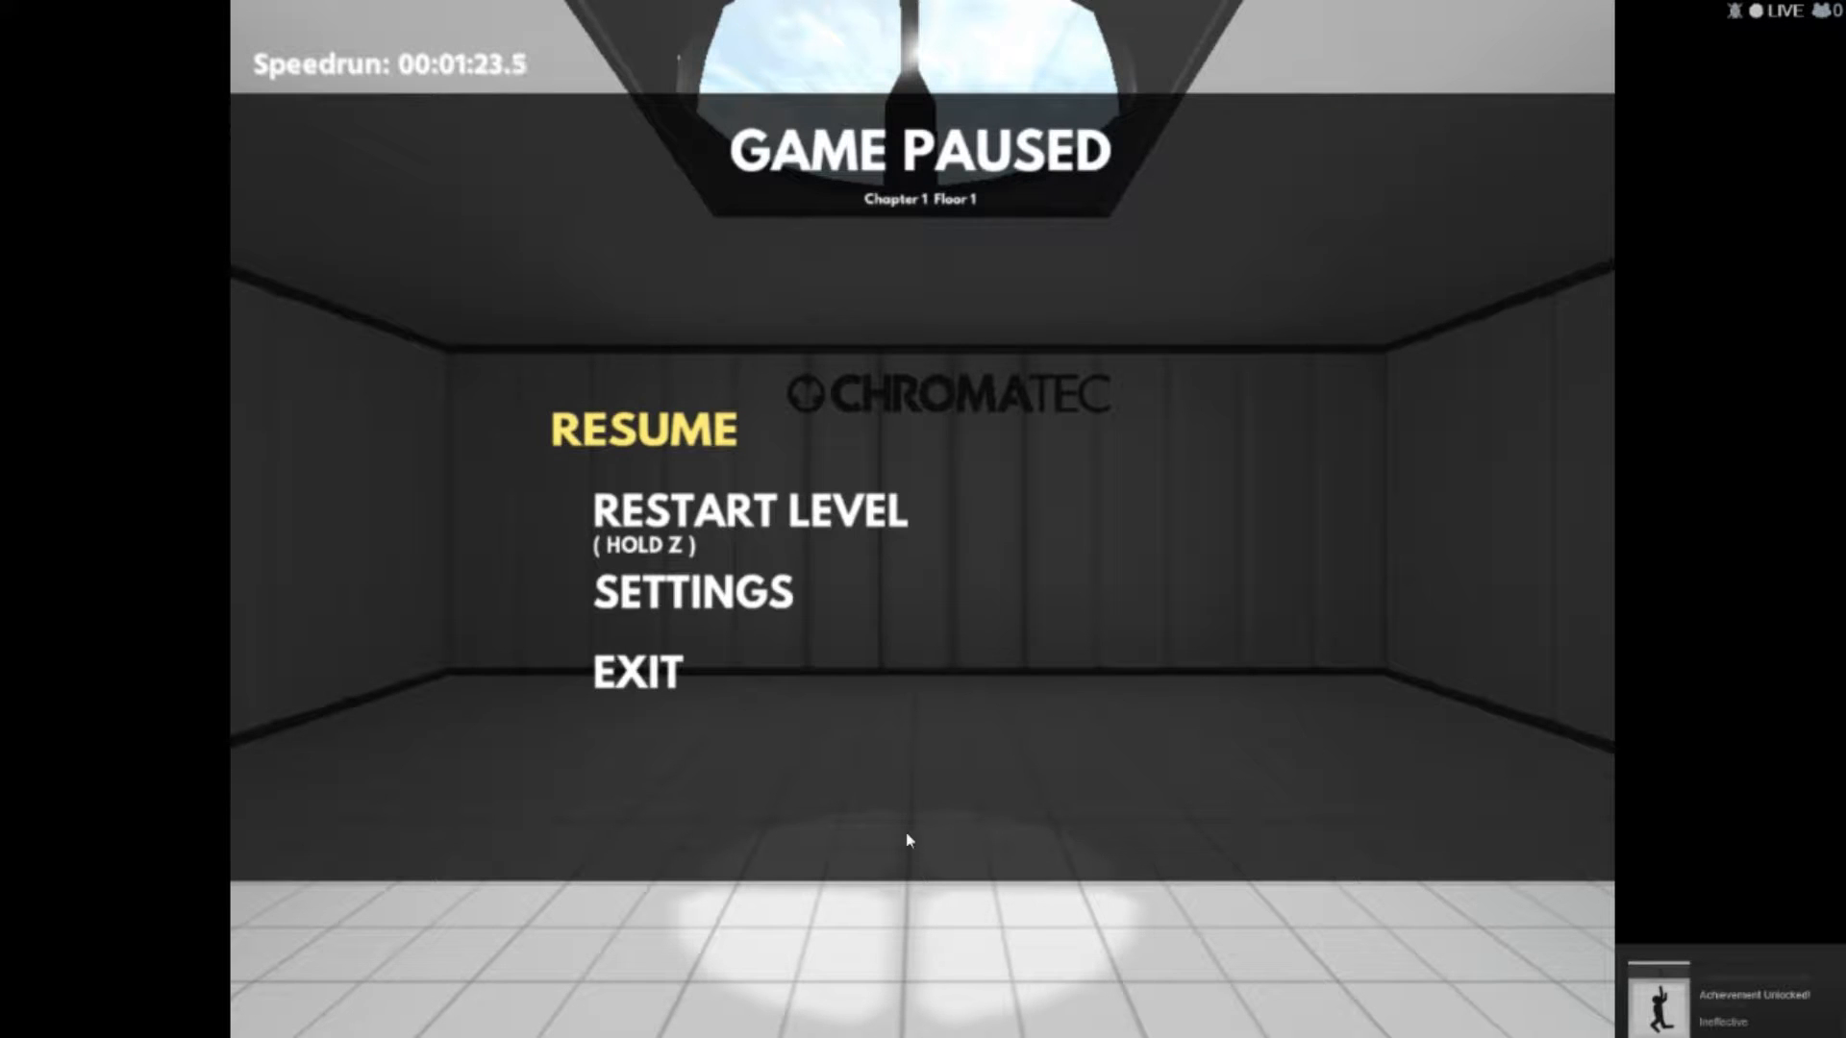
Exit the paused level to the title screen, confirm Yes, and Continue into a new session.
left_click(636, 671)
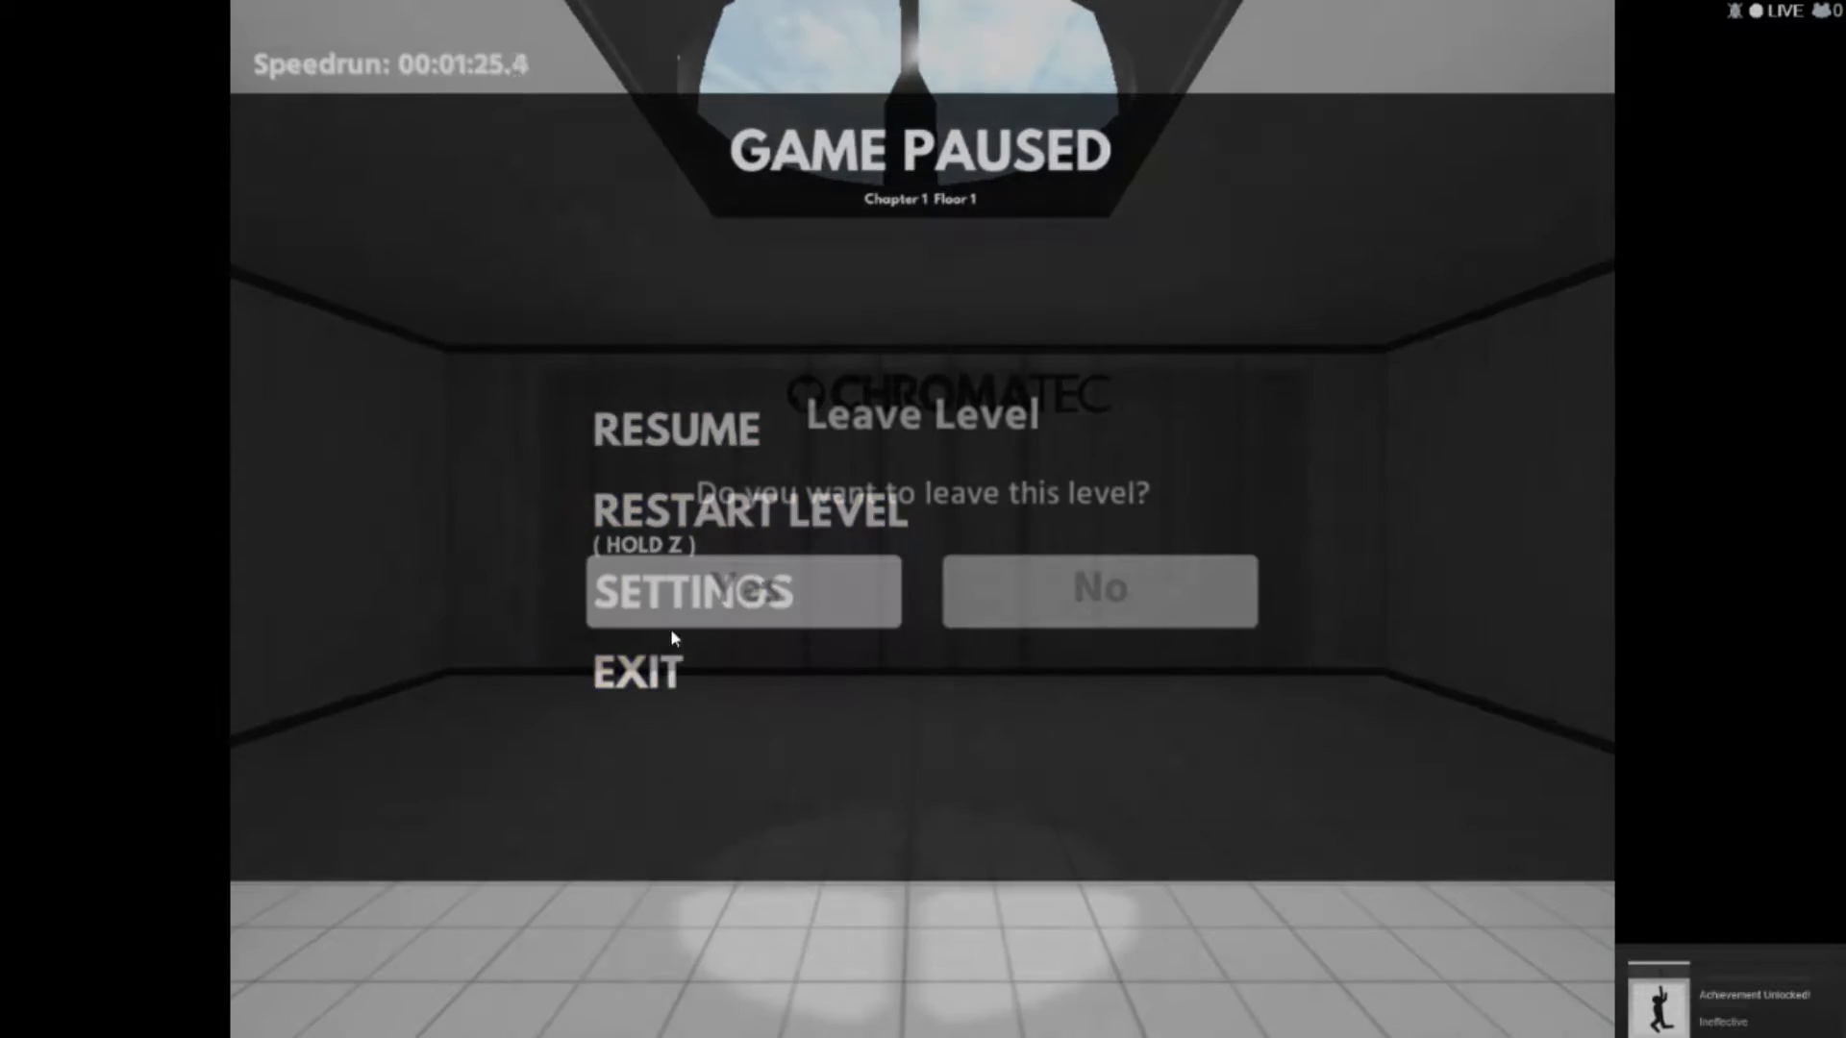
left_click(743, 590)
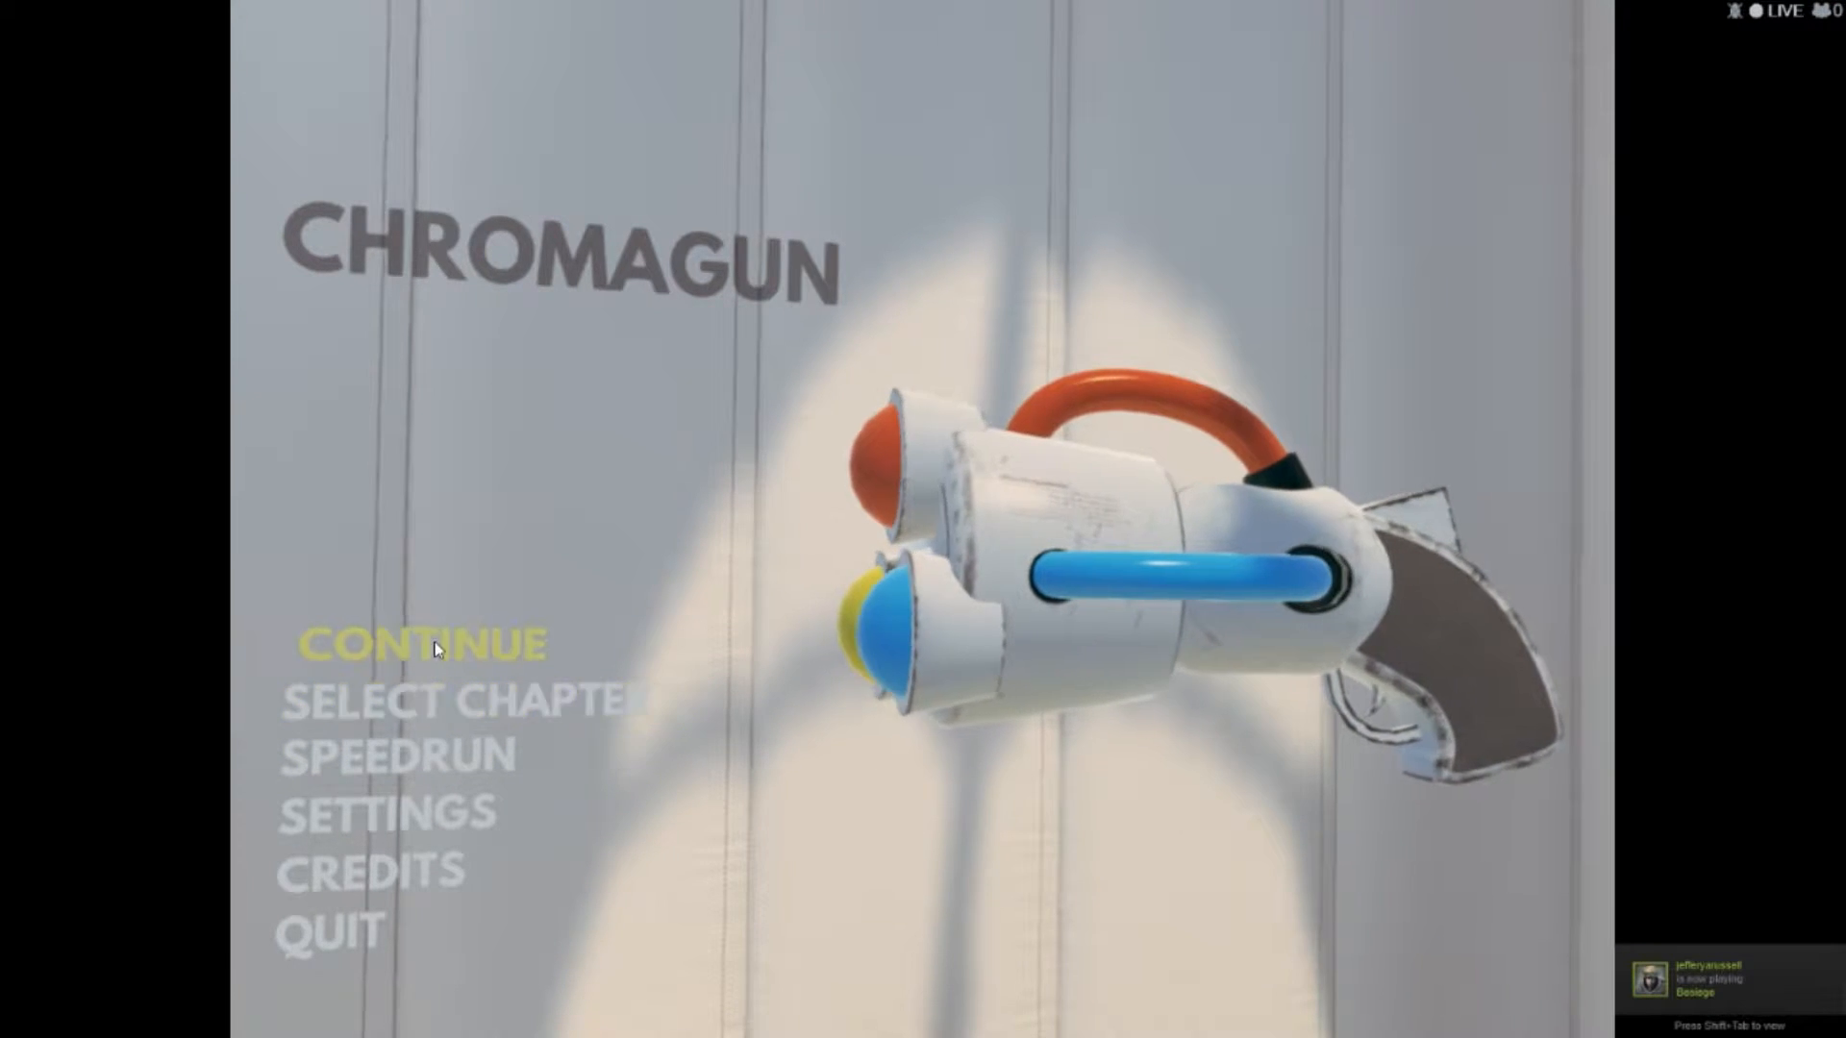
left_click(415, 646)
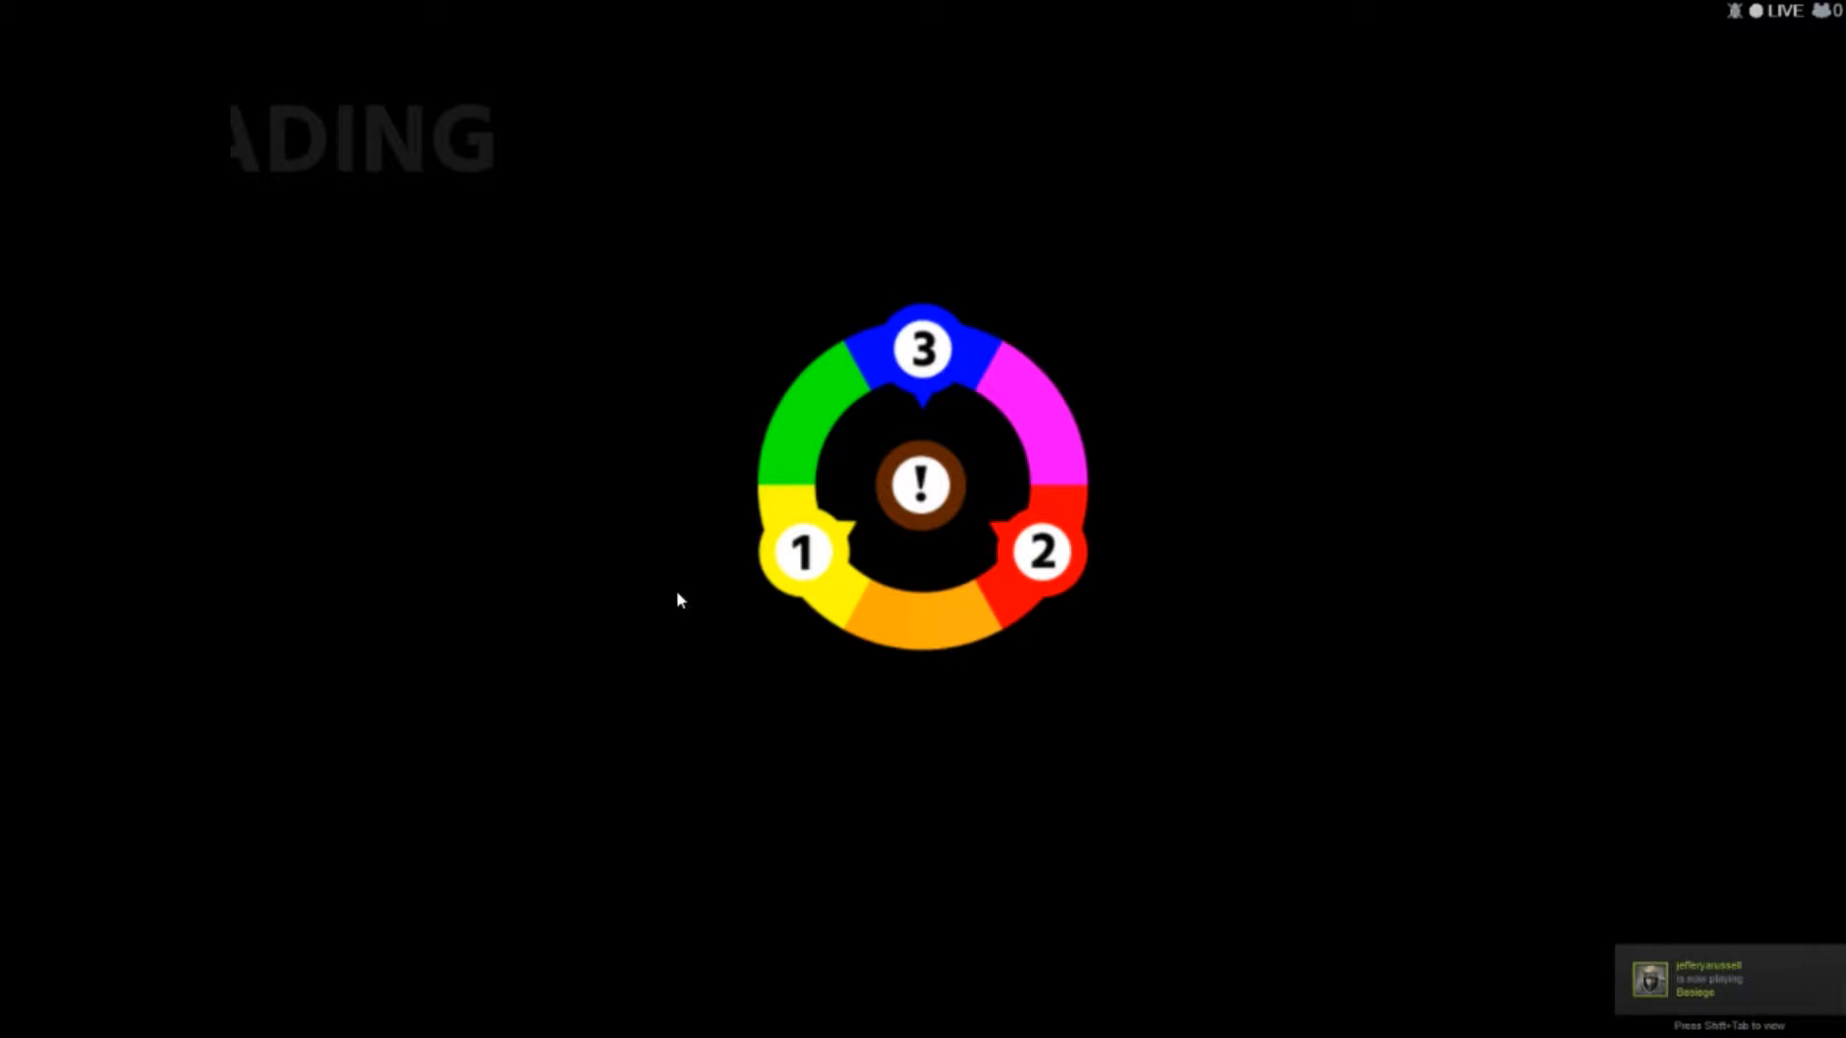
mouse_move(677, 769)
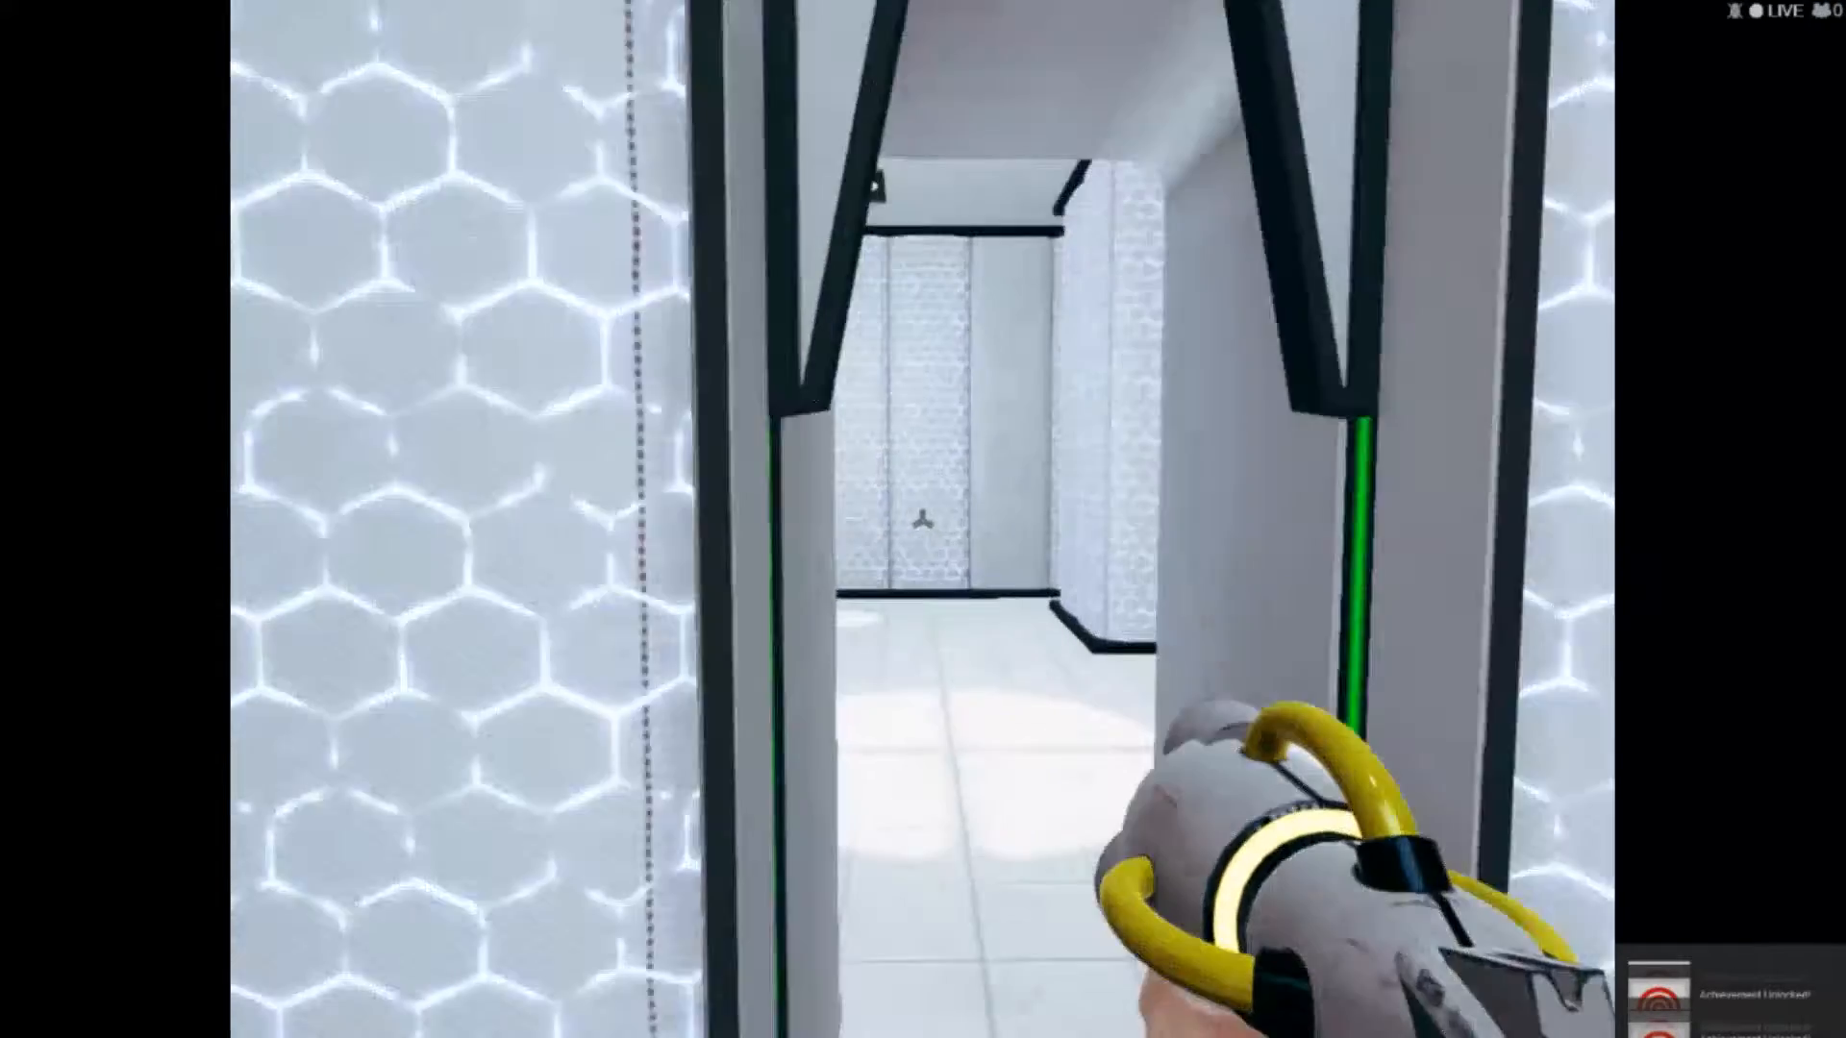
mouse_move(923, 519)
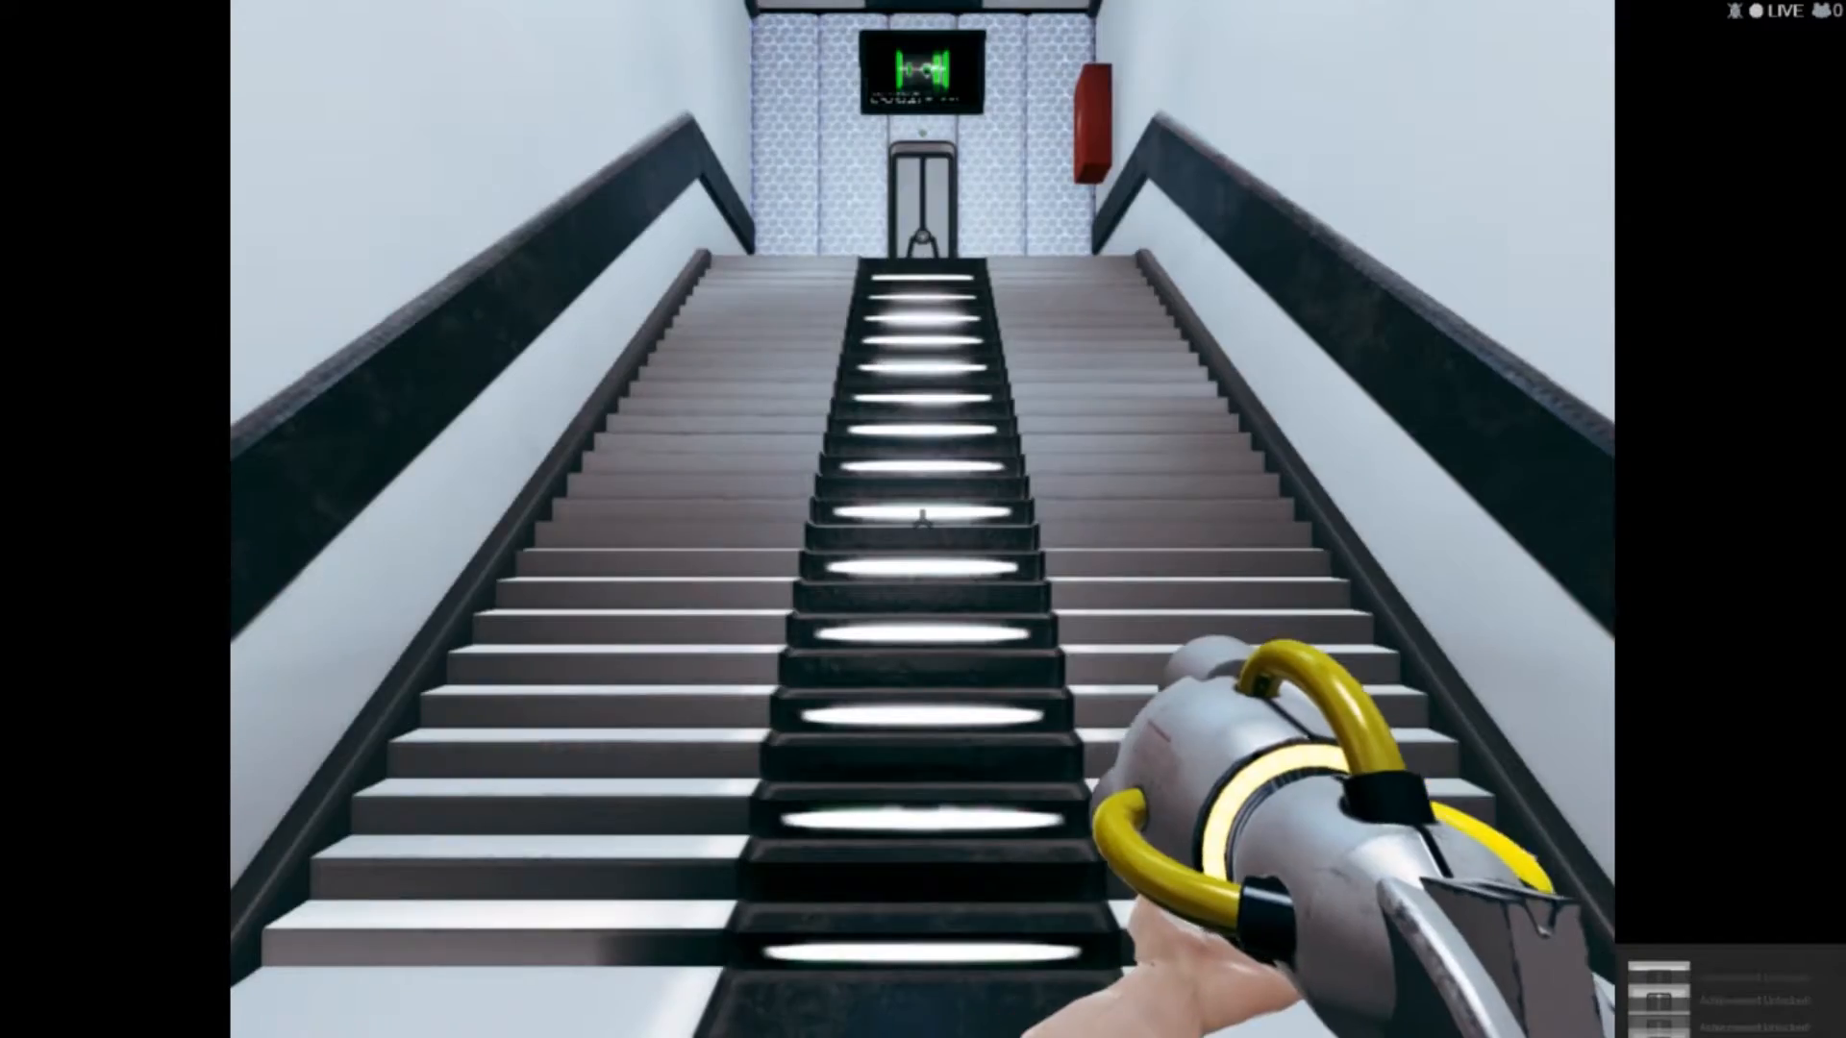
Walk forward through the white test chambers to the foot of the exit staircase.
key("w")
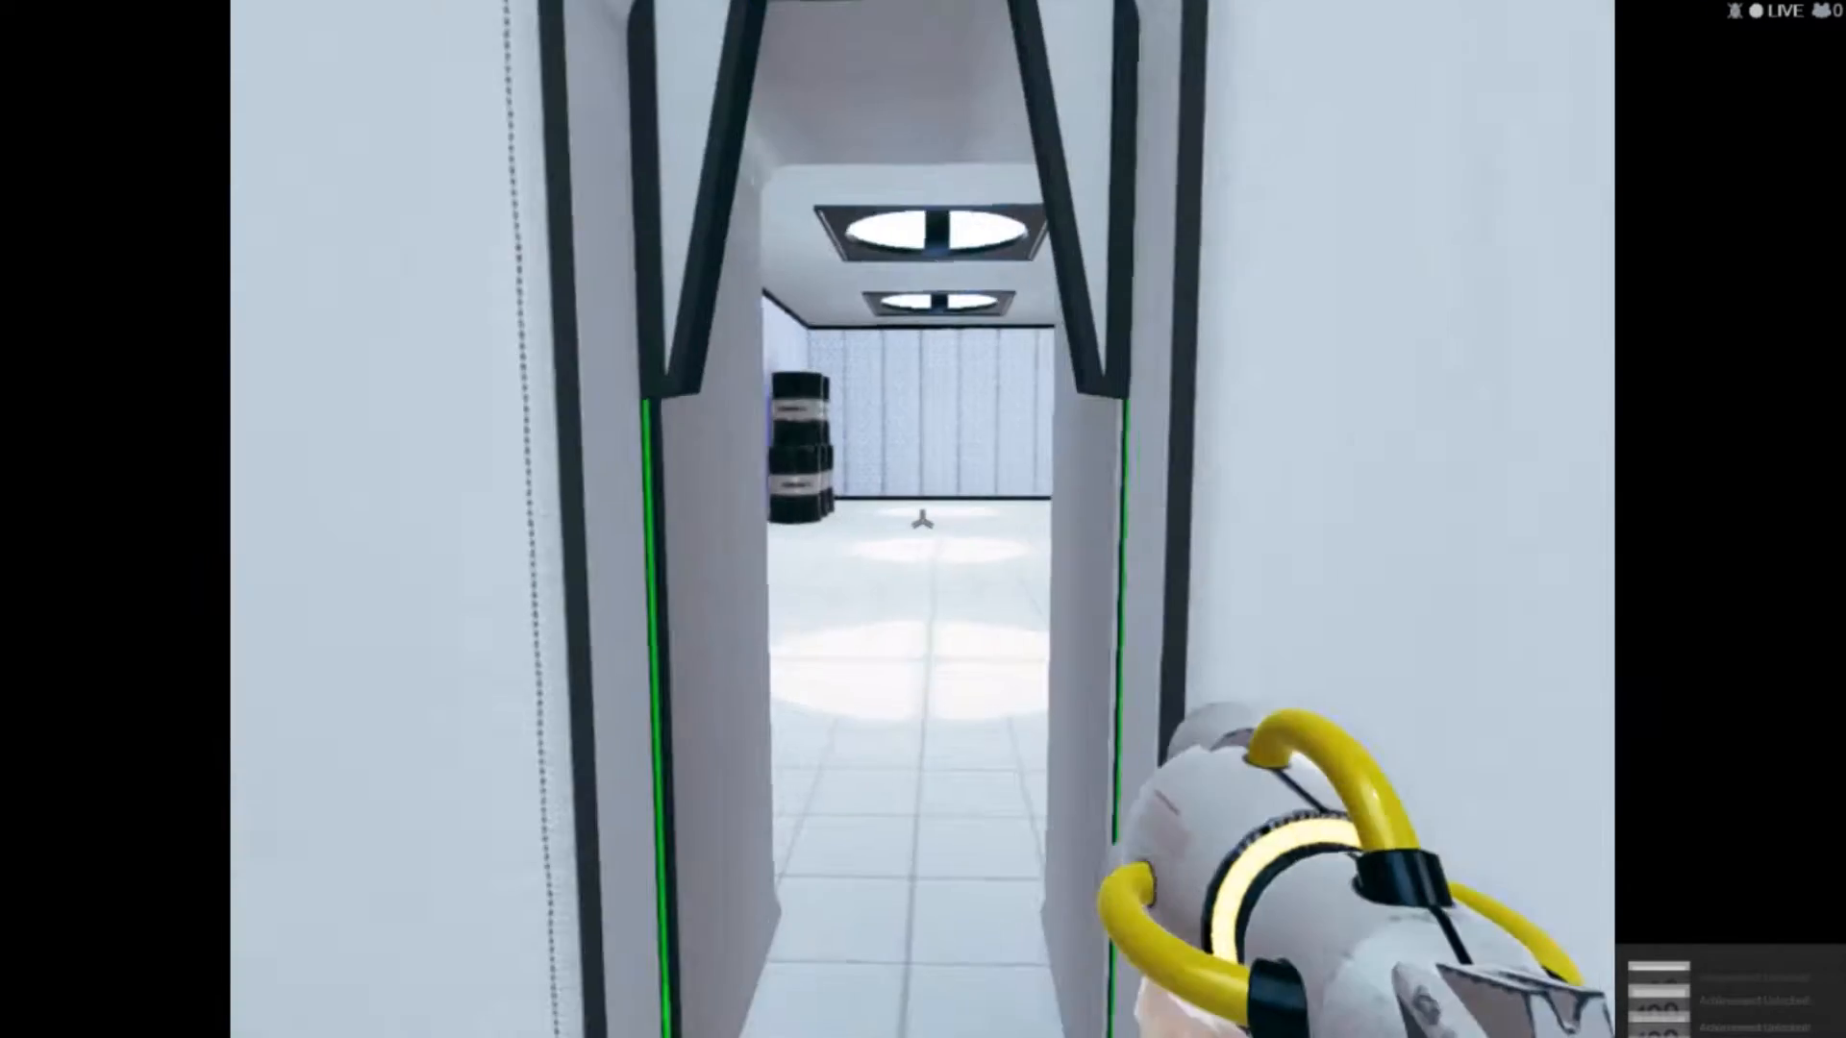
mouse_move(923, 519)
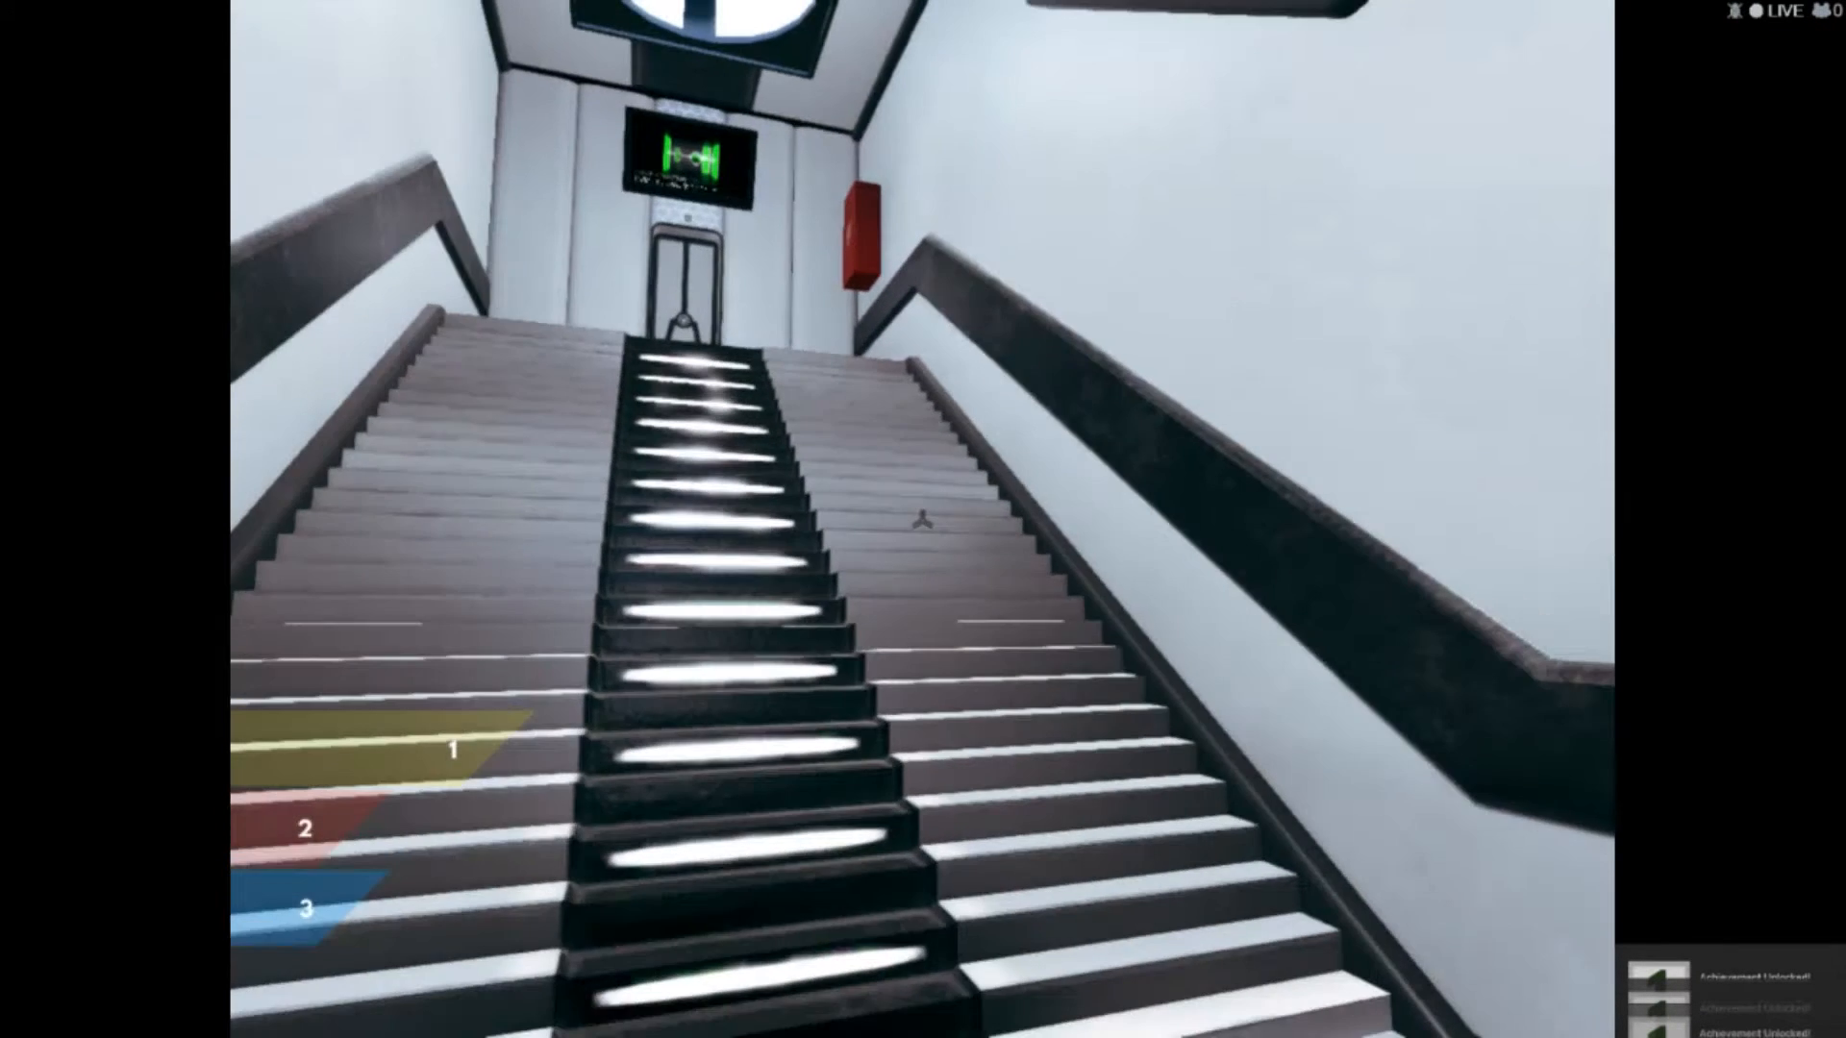
Pause on Chapter 2 Floor 2 so the Game Paused menu appears.
key("Escape")
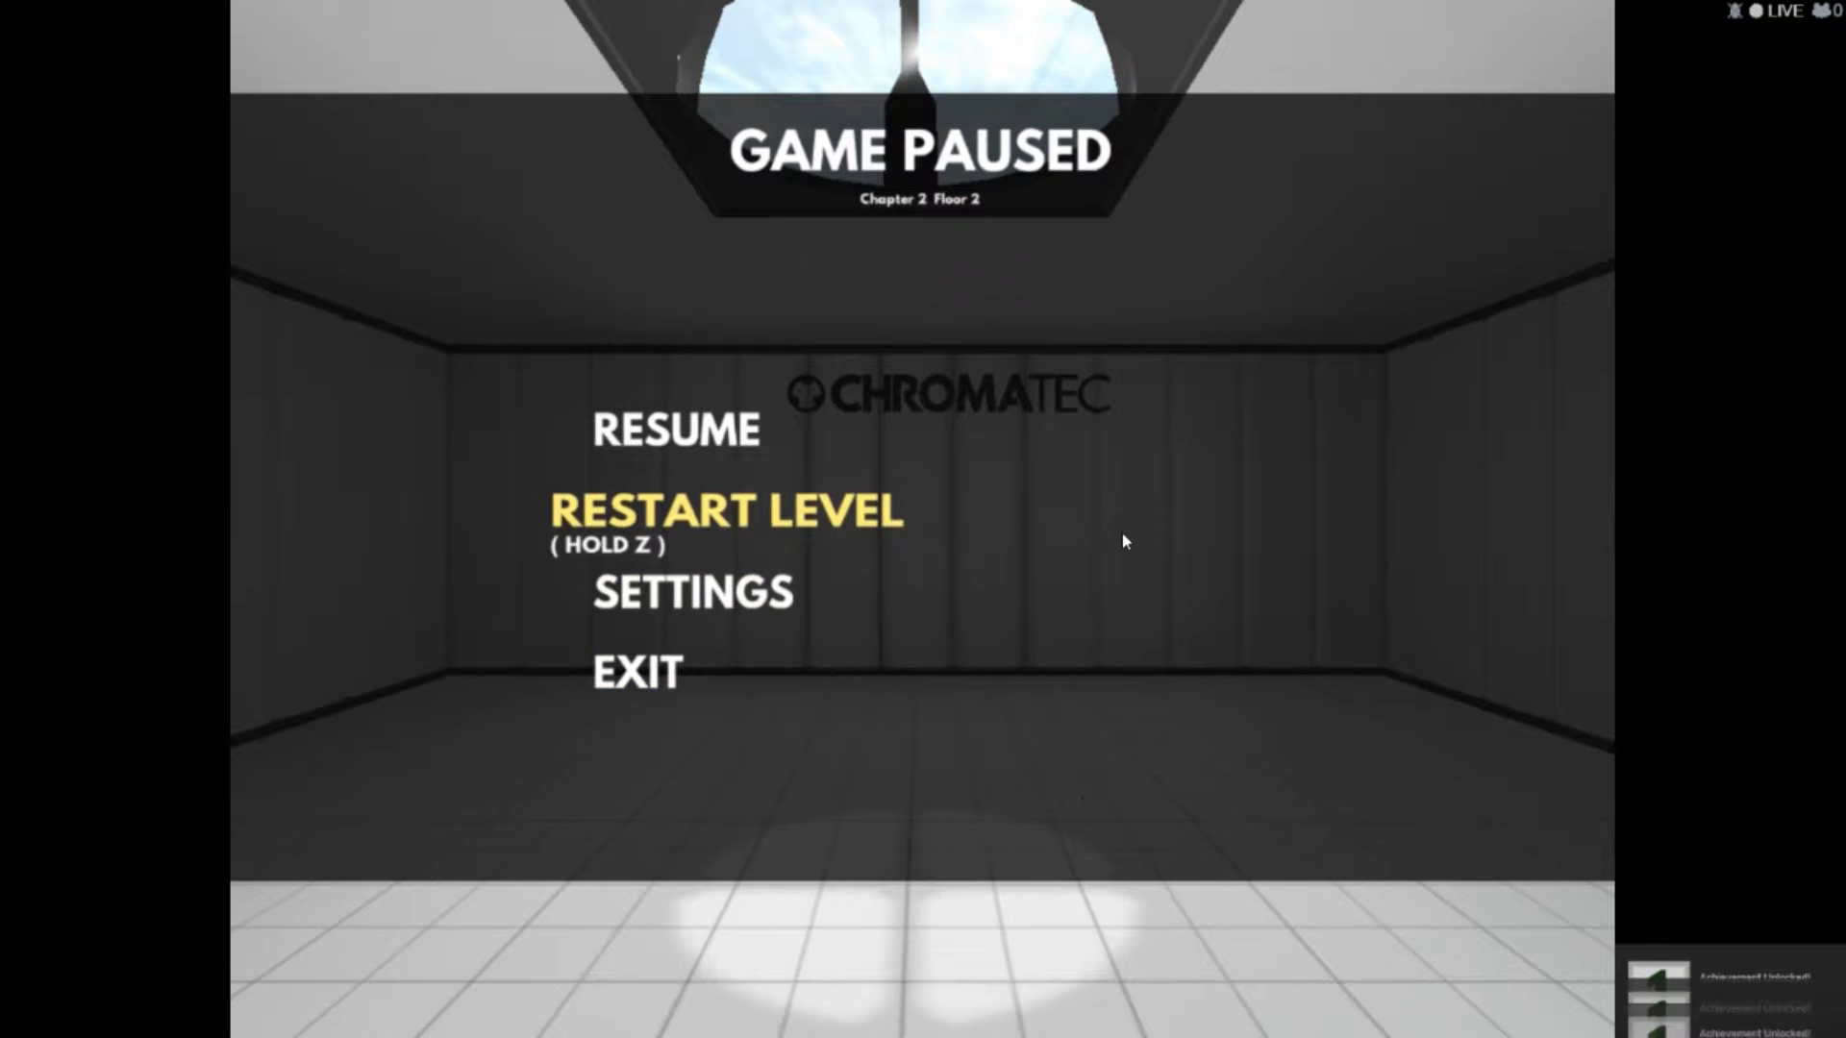
mouse_move(1100, 757)
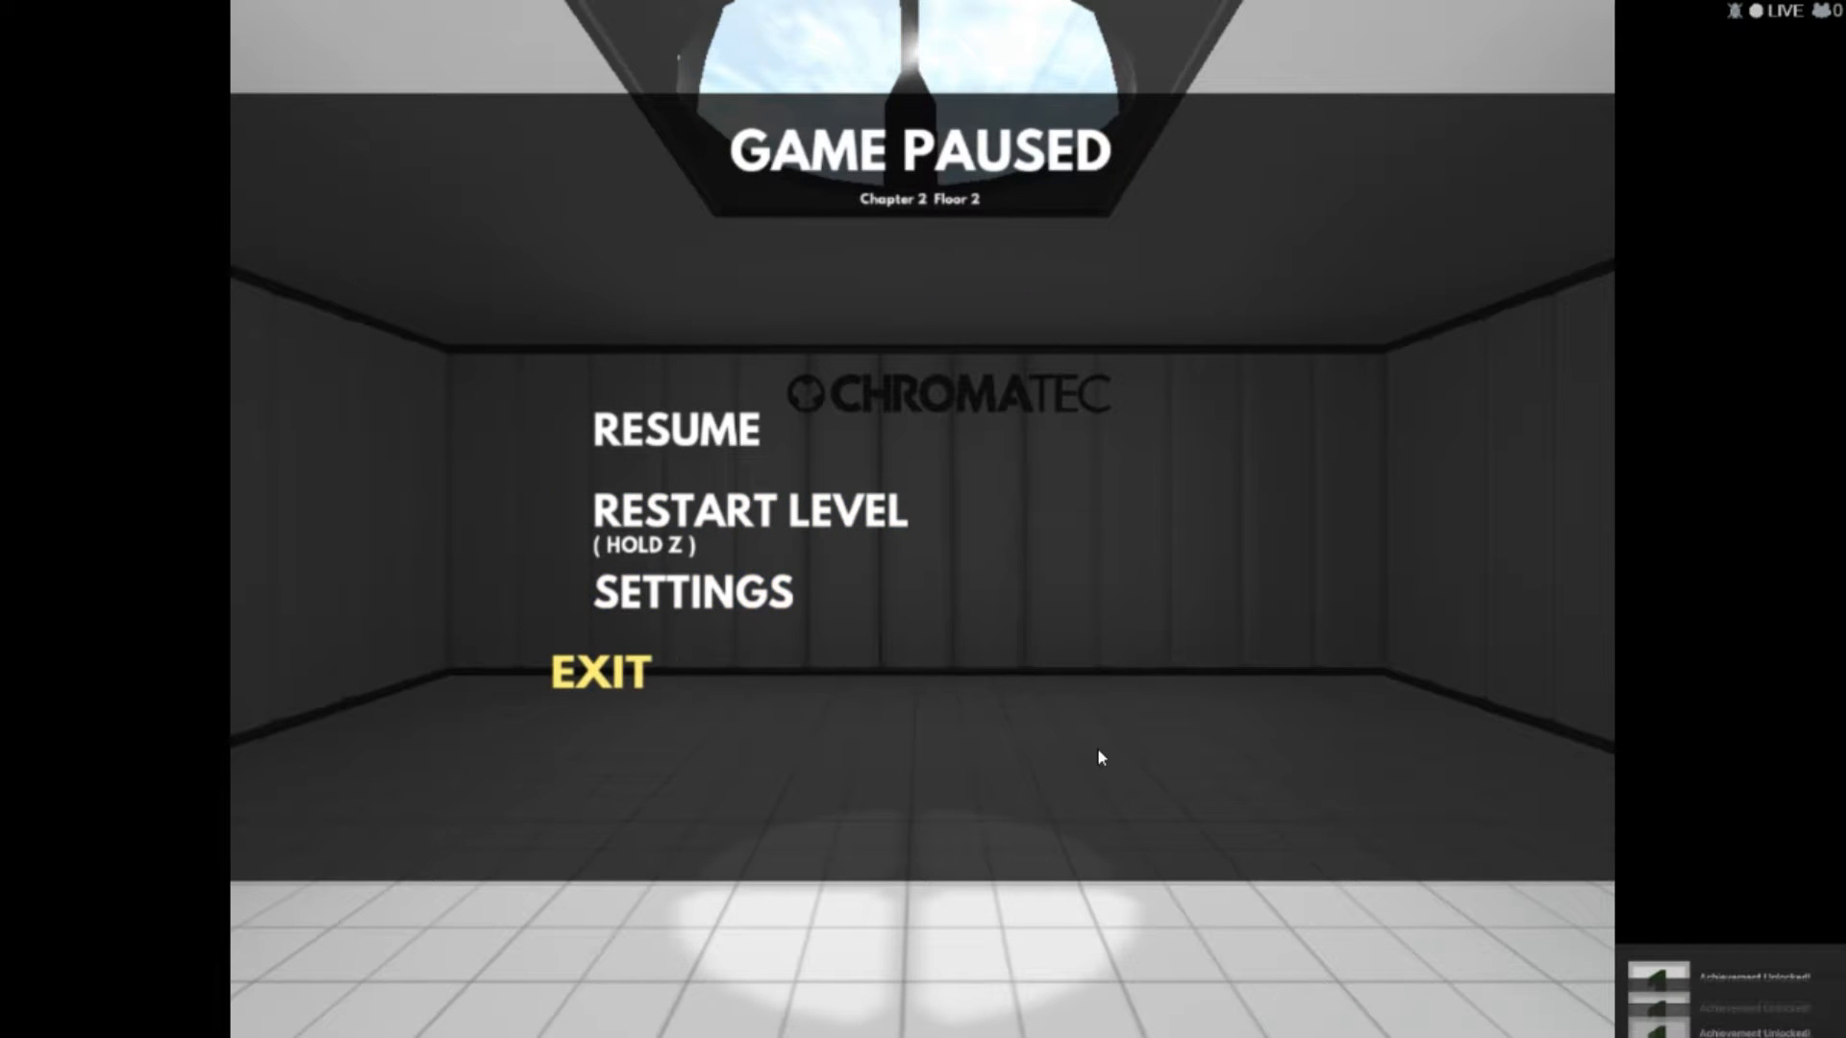
mouse_move(1139, 863)
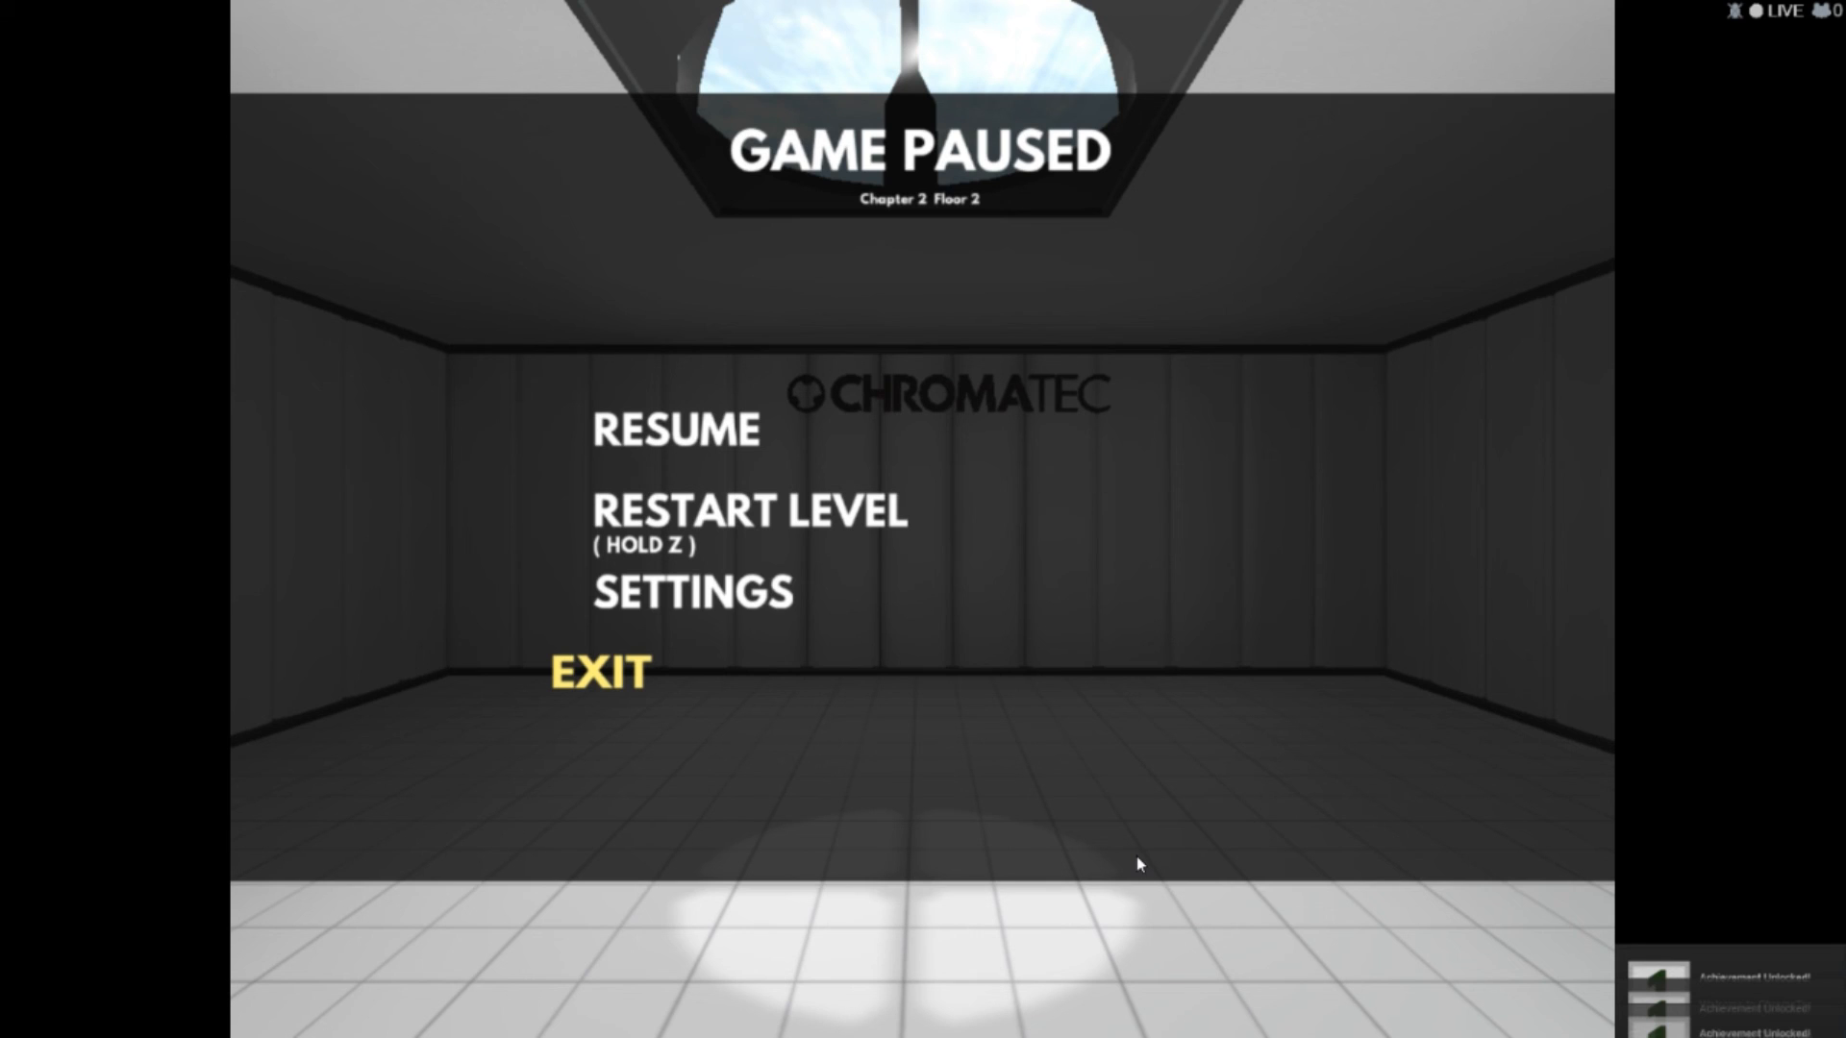
mouse_move(1054, 813)
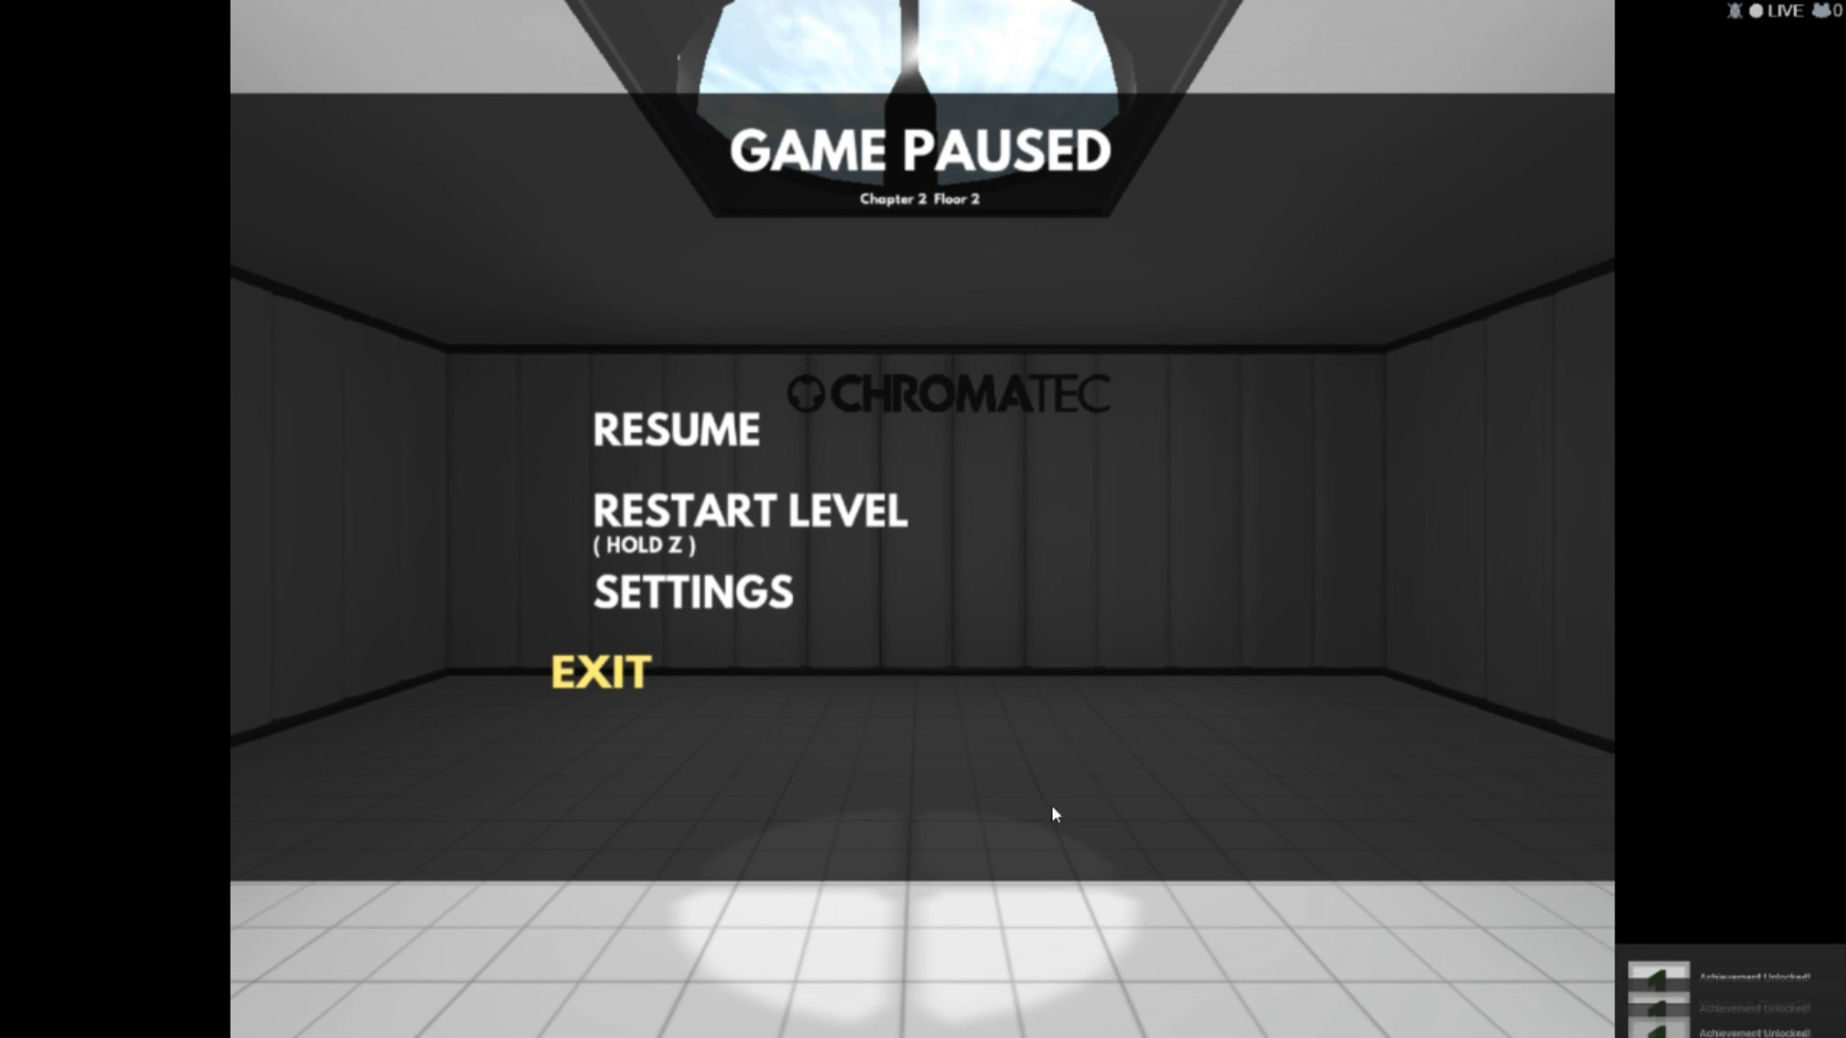